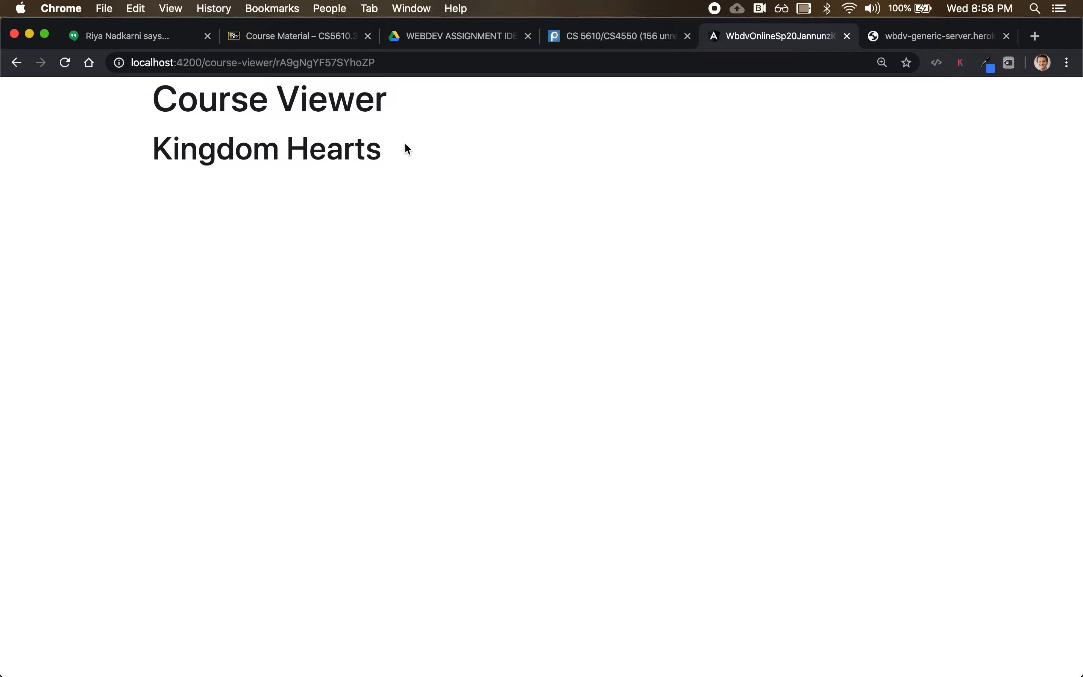
{"action": "double_click", "coordinate": [326, 62]}
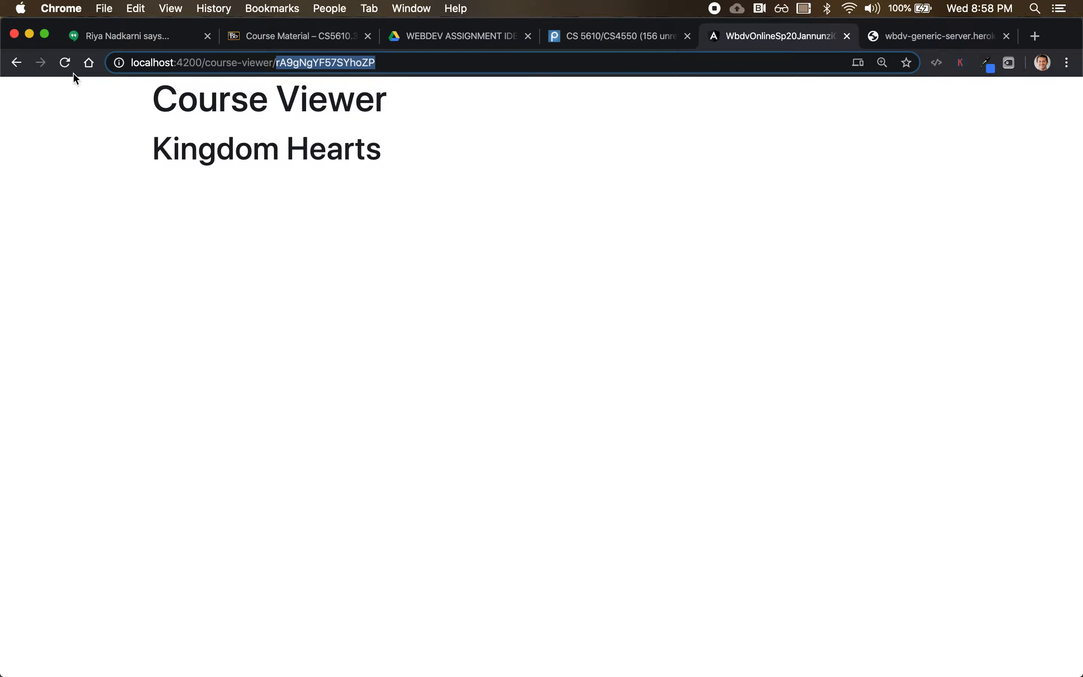